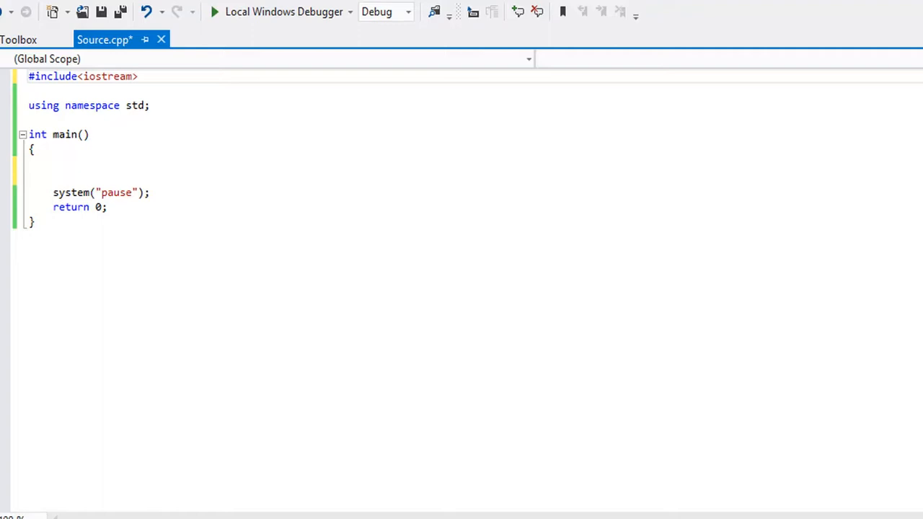
{"action": "mouse_move", "coordinate": [554, 438]}
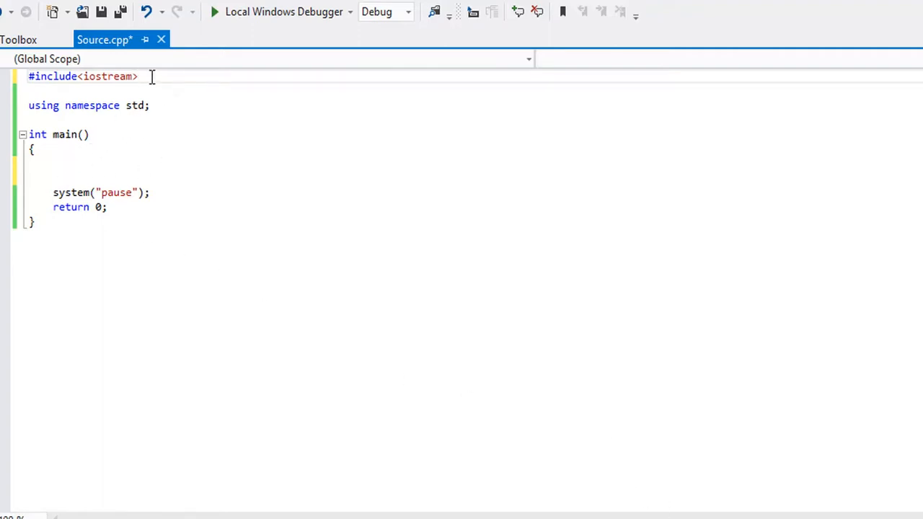
Add a new line under #include<iostream> starting with #
{"action": "key", "text": "Enter"}
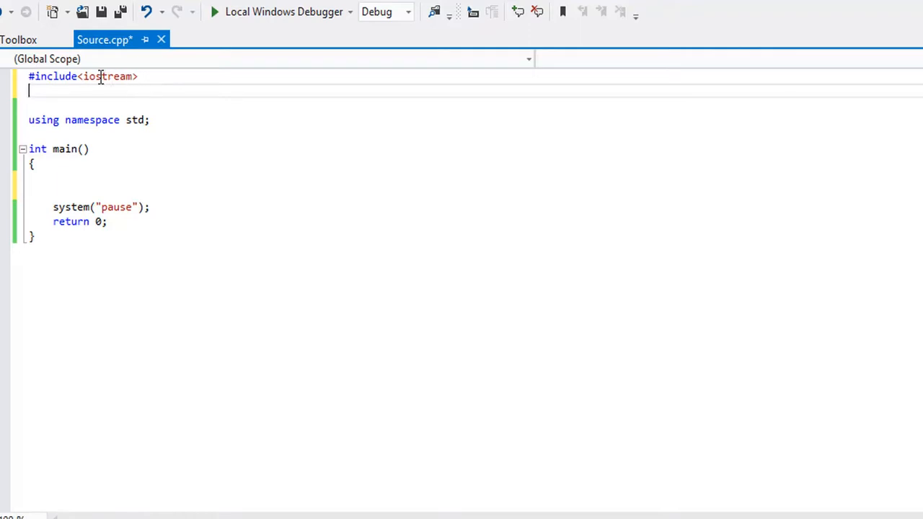
{"action": "mouse_move", "coordinate": [175, 104]}
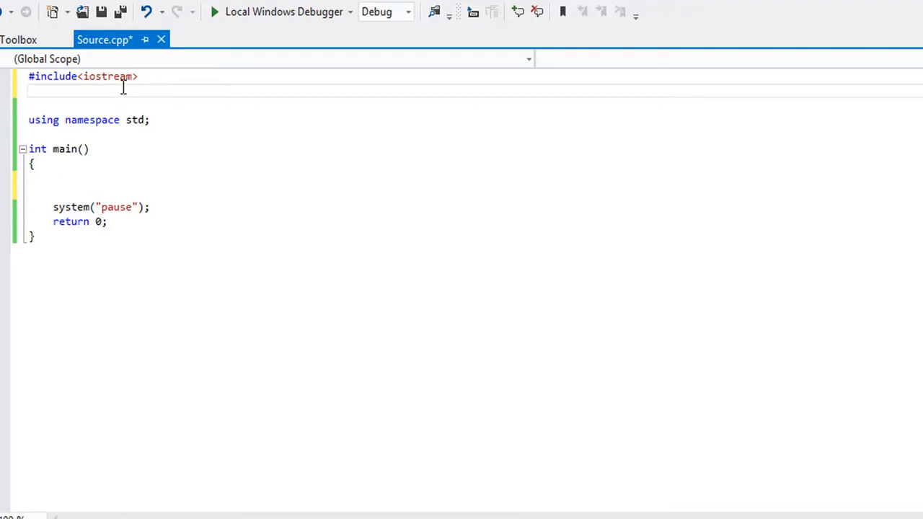
{"action": "type", "text": "#"}
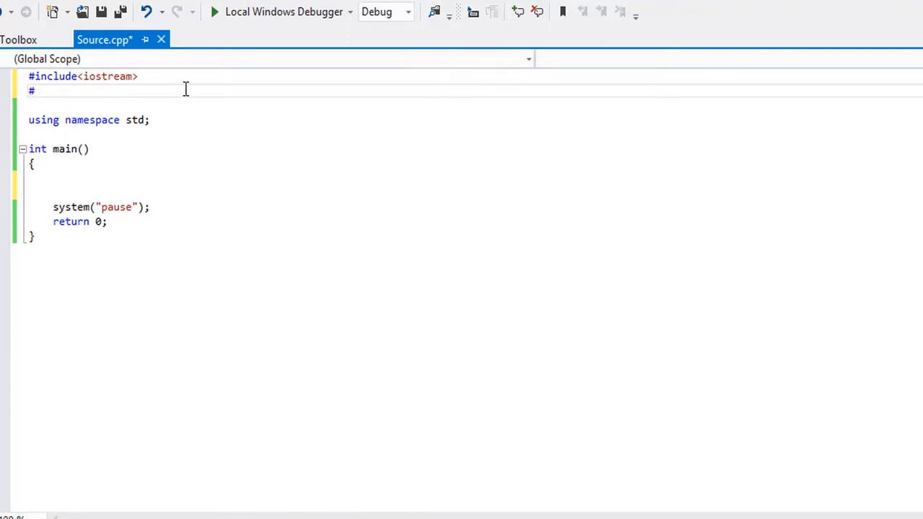
{"action": "mouse_move", "coordinate": [227, 220]}
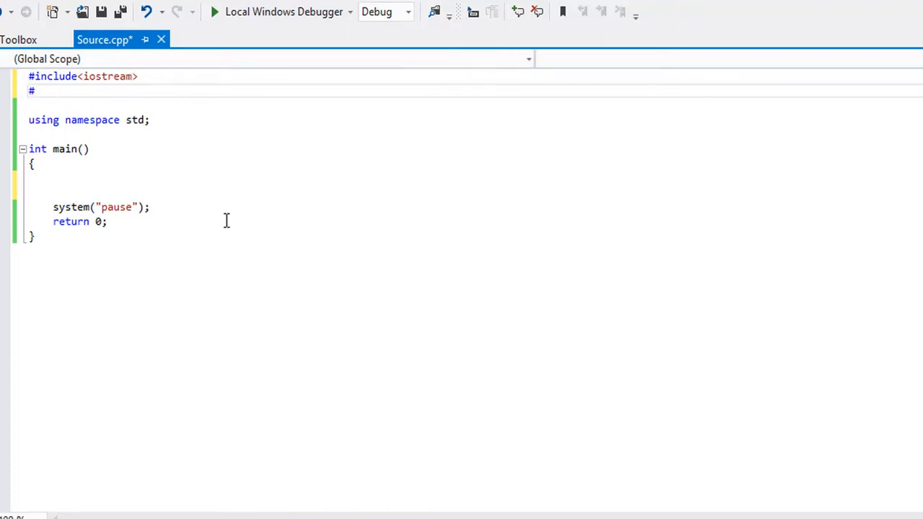
{"action": "mouse_move", "coordinate": [183, 233]}
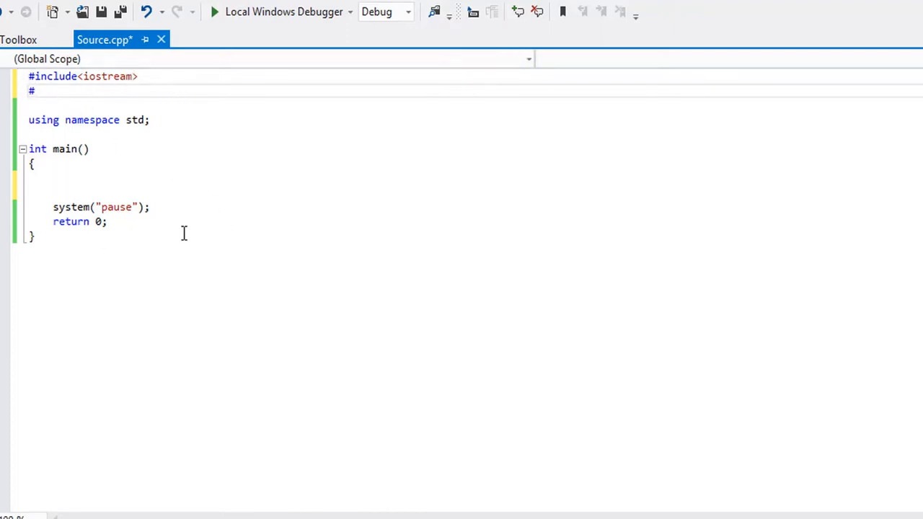
Write #include<vector> on the second line
{"action": "type", "text": "i"}
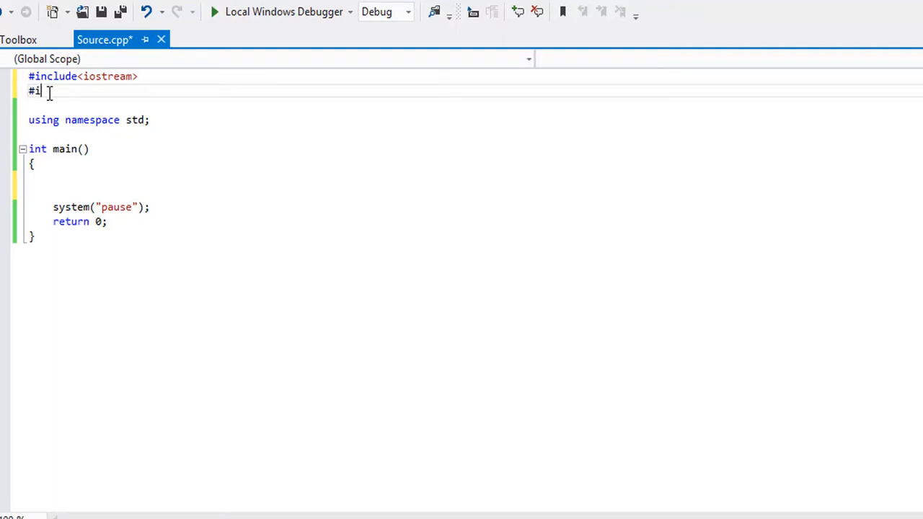
{"action": "type", "text": "nclude"}
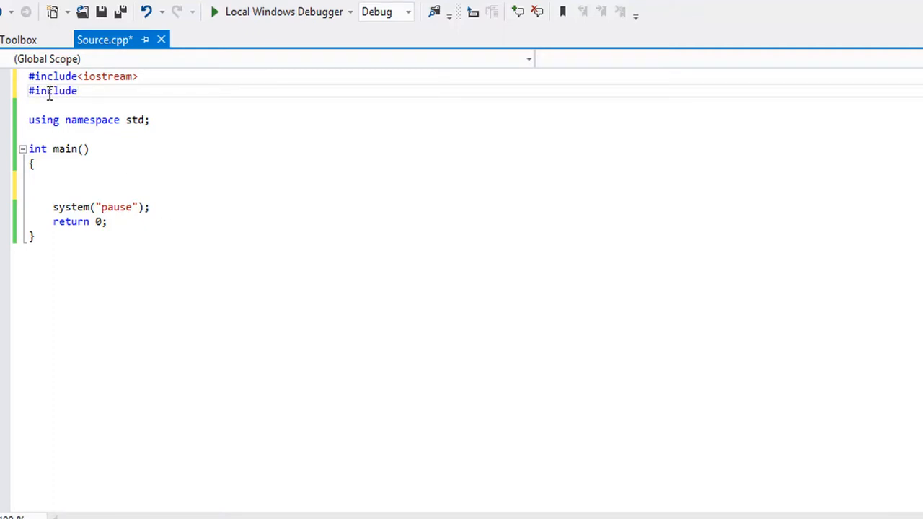
{"action": "type", "text": "<v"}
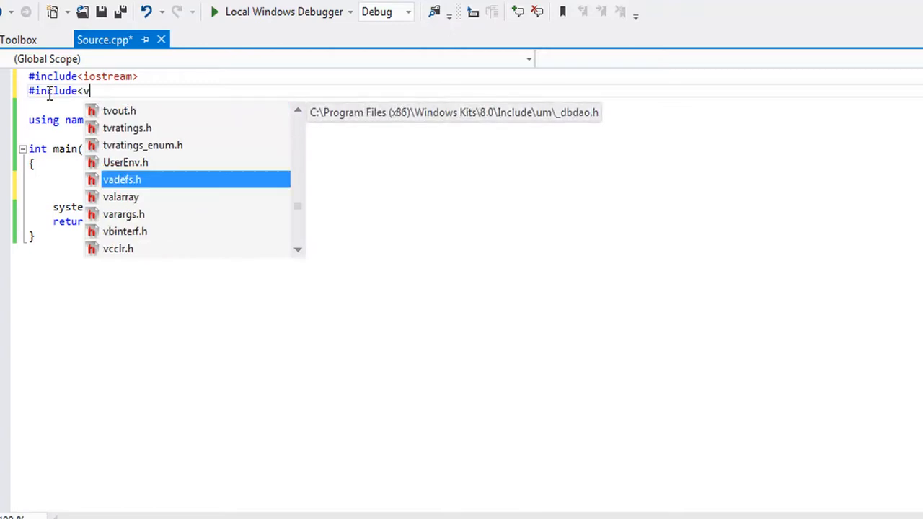
{"action": "type", "text": "ector>"}
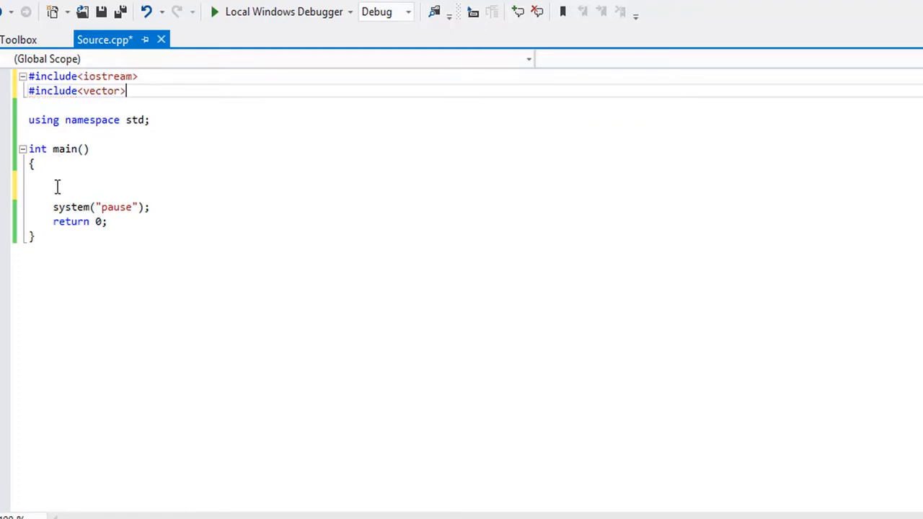
Start main's body with the declaration vector <int>
{"action": "left_click", "coordinate": [58, 178]}
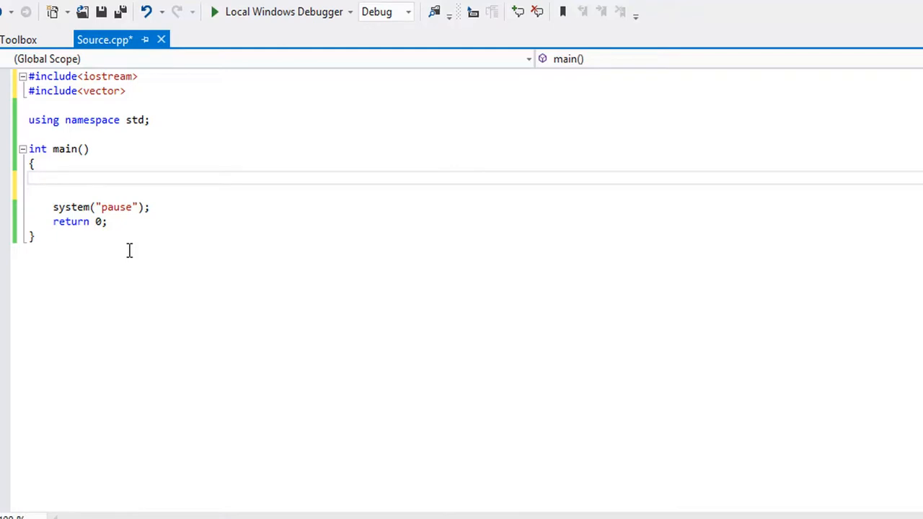
{"action": "type", "text": "v"}
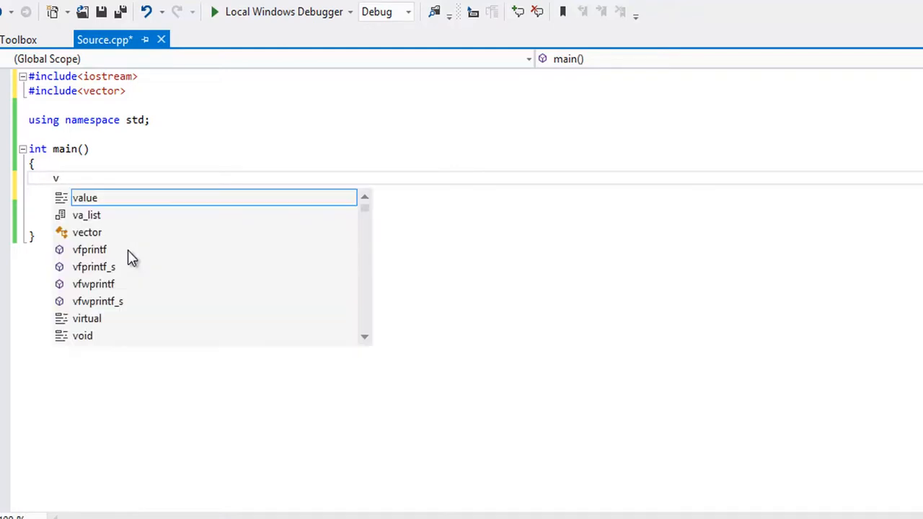
{"action": "type", "text": "ector"}
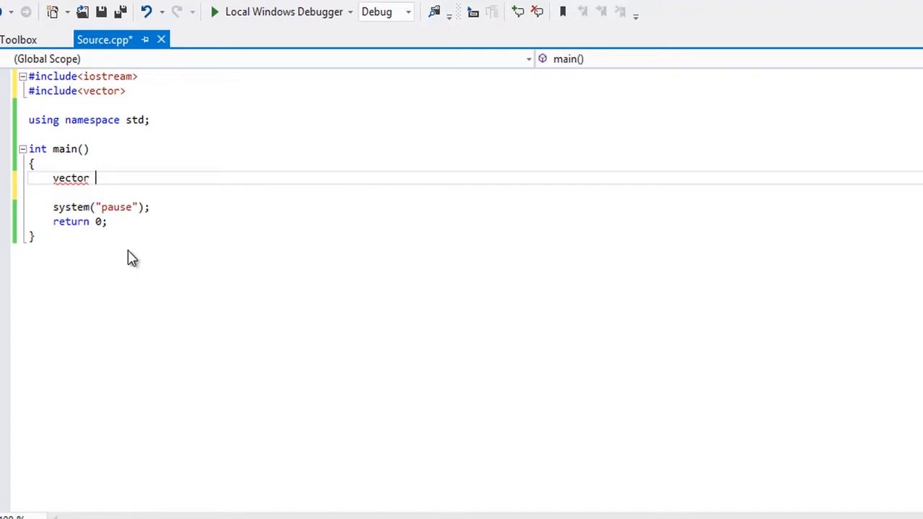
{"action": "type", "text": "<"}
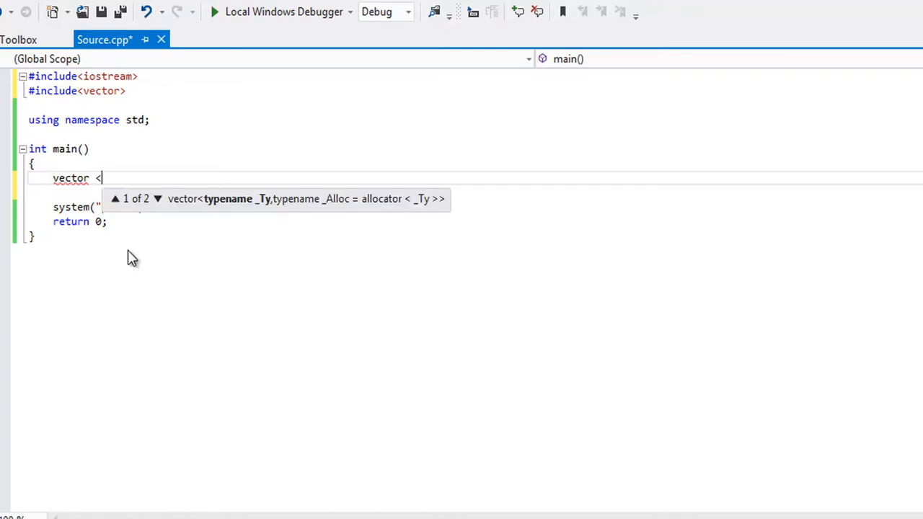
{"action": "type", "text": "i"}
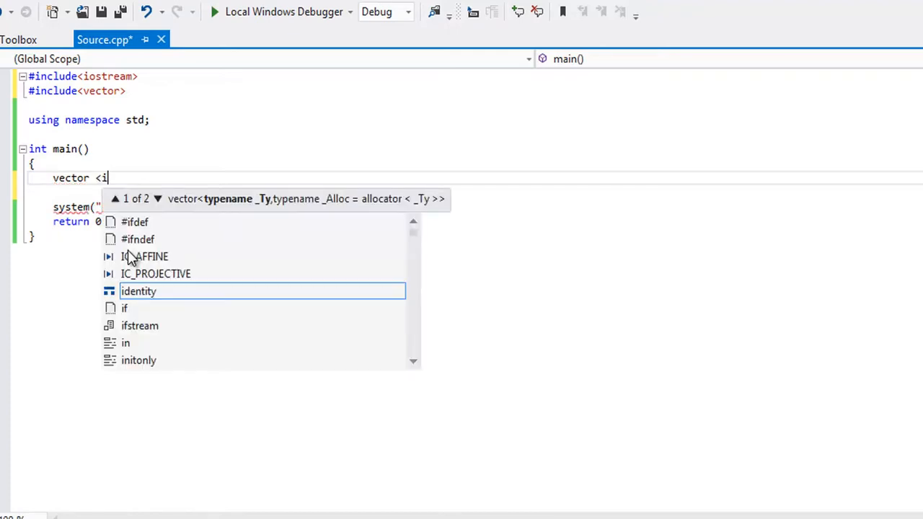
{"action": "type", "text": "nt>"}
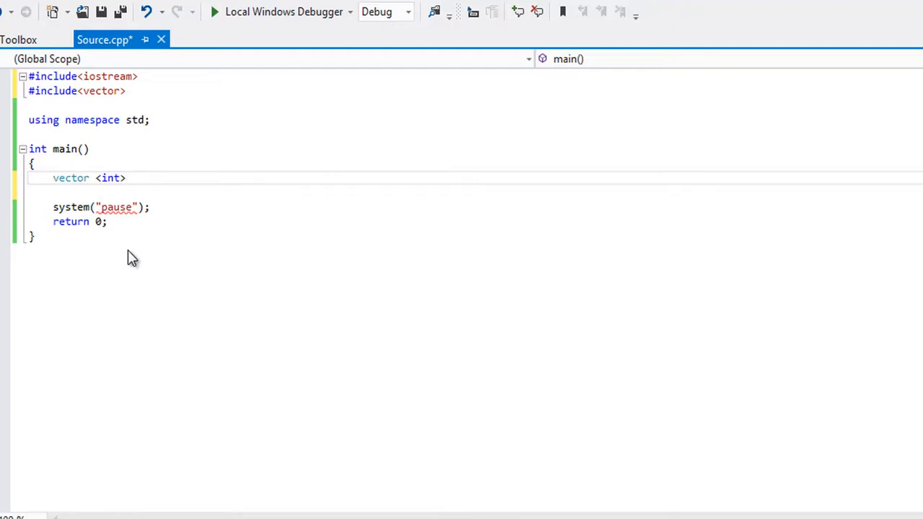
{"action": "left_click", "coordinate": [164, 186]}
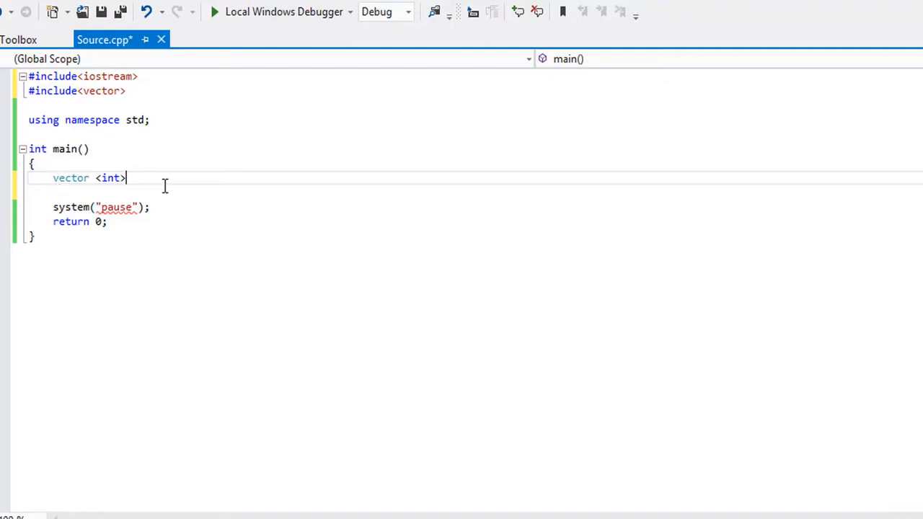
Complete the declaration as vector <int> dynamicarray (3); and open a new line
{"action": "type", "text": "d"}
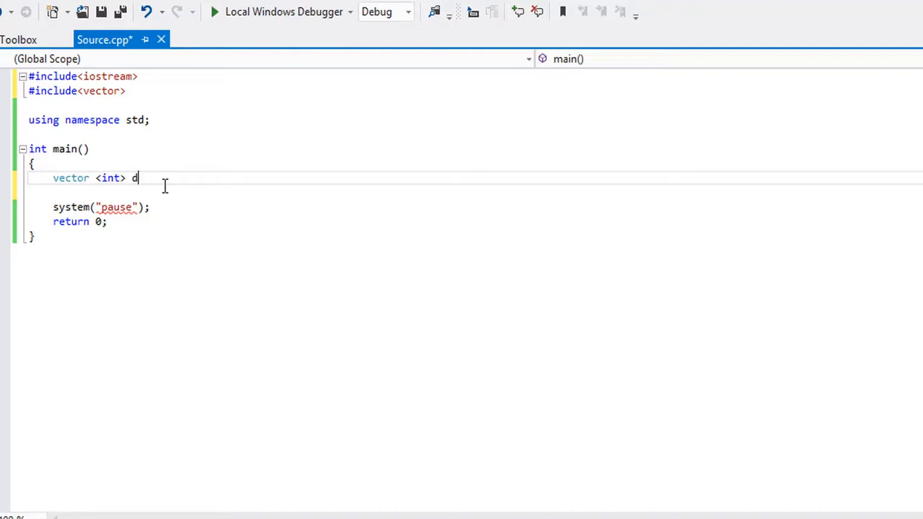
{"action": "type", "text": "ynamicar"}
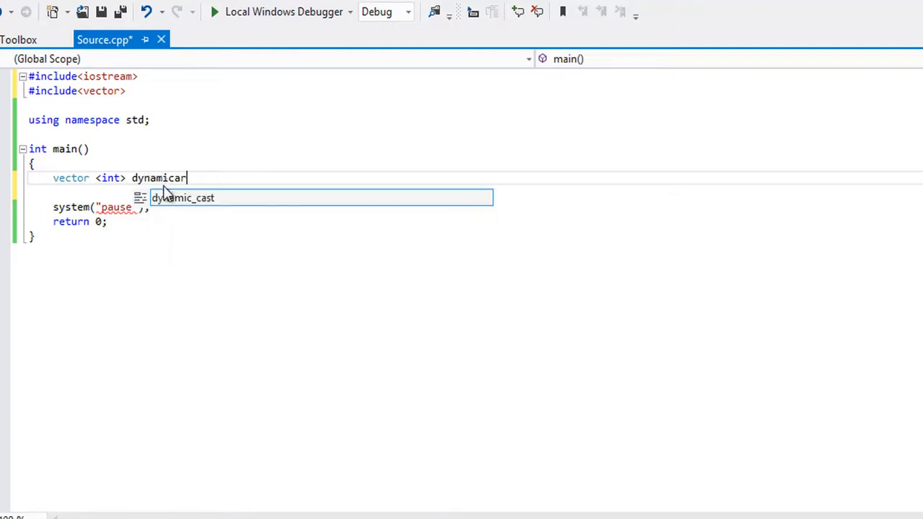
{"action": "type", "text": "ray"}
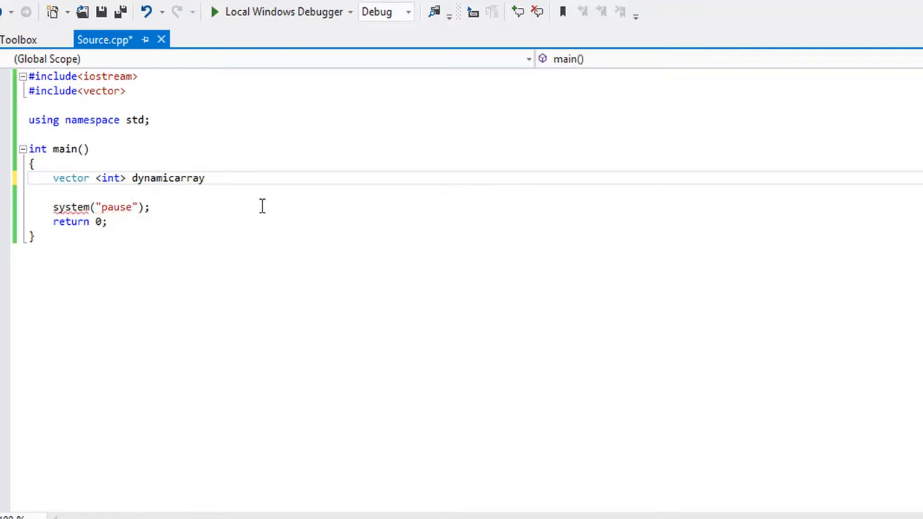
{"action": "type", "text": "("}
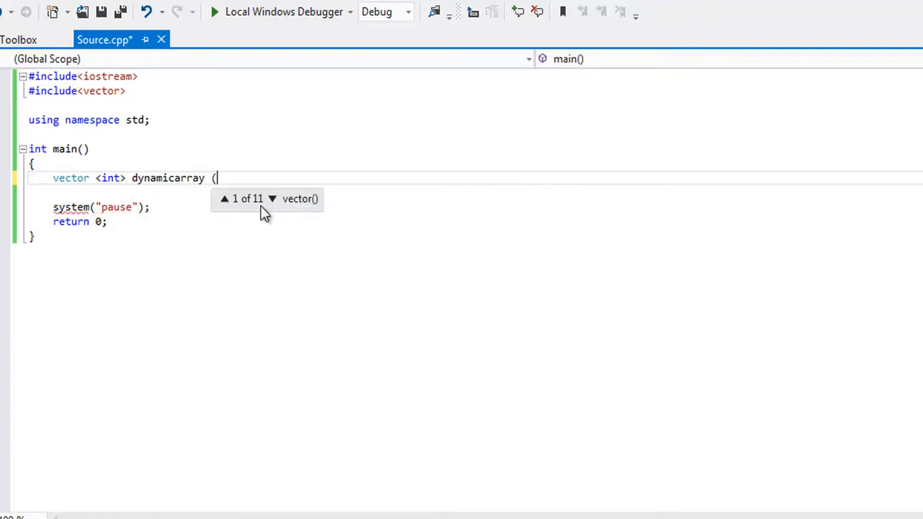
{"action": "type", "text": ")"}
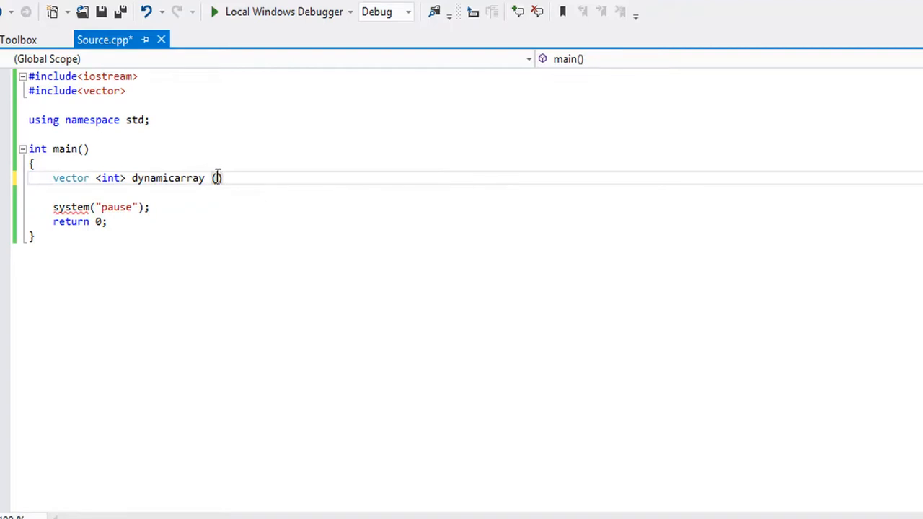
{"action": "type", "text": "3"}
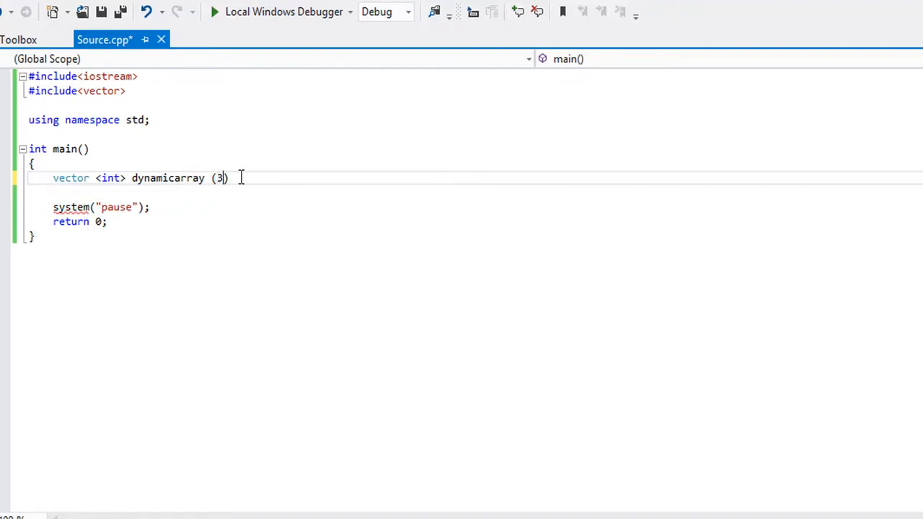
{"action": "type", "text": ";"}
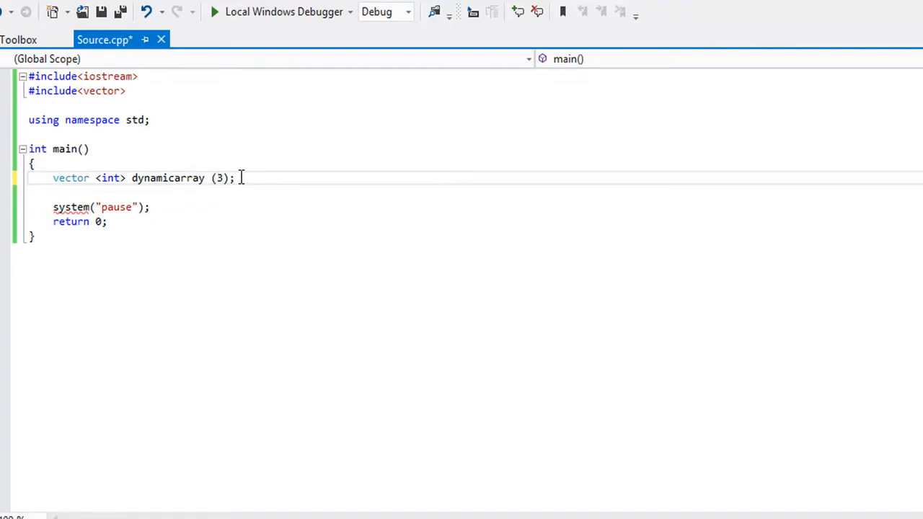
{"action": "key", "text": "Enter"}
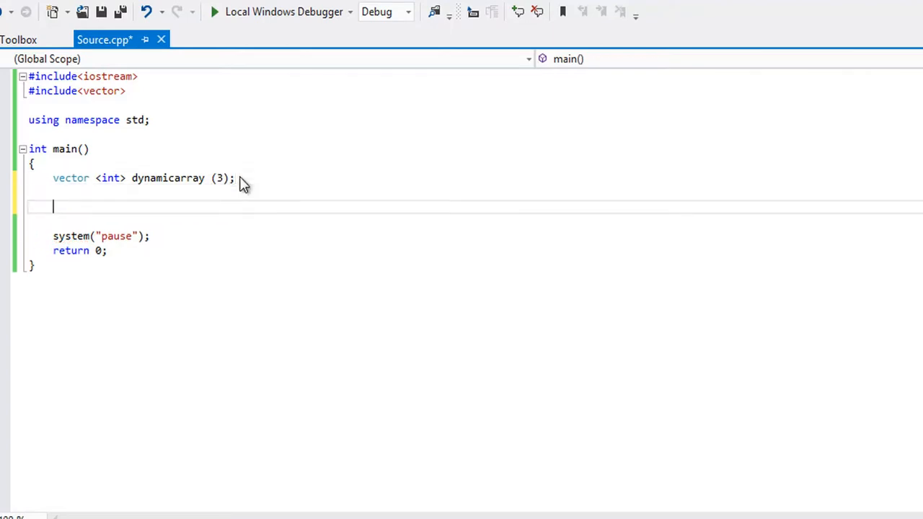
Assign 1, 2, 3 to dynamicarray[0], [1], [2] on three lines
{"action": "type", "text": "dy"}
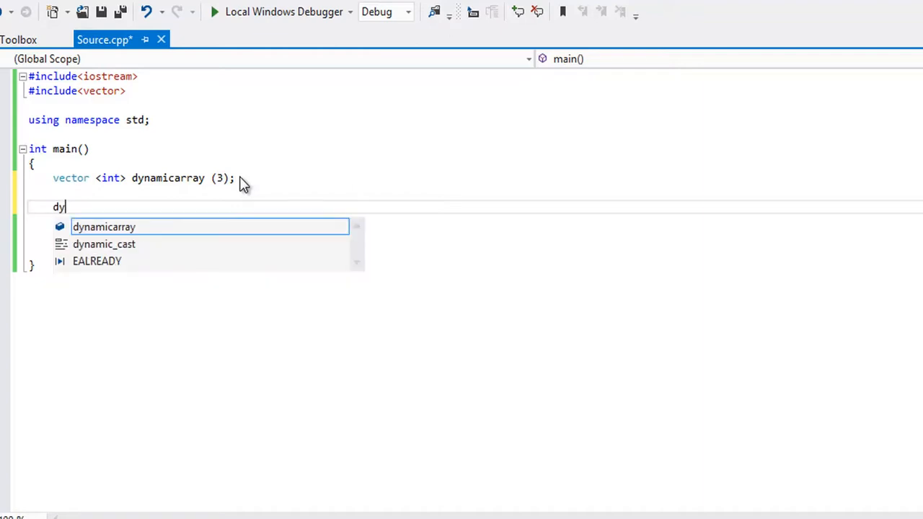
{"action": "type", "text": "namicarra"}
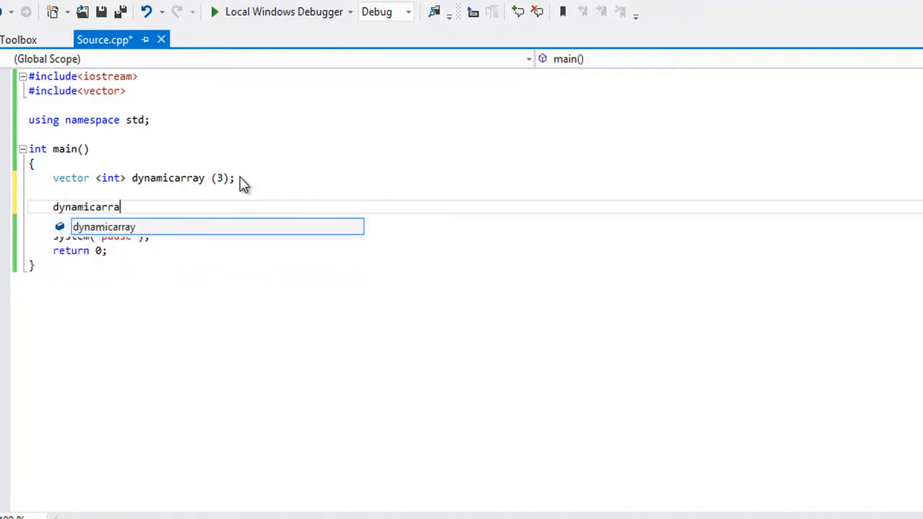
{"action": "type", "text": "y[0"}
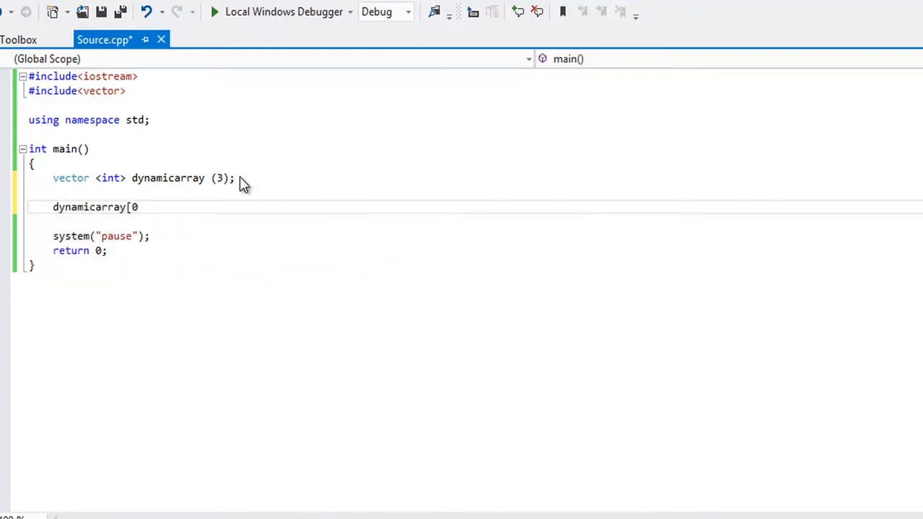
{"action": "type", "text": "] ="}
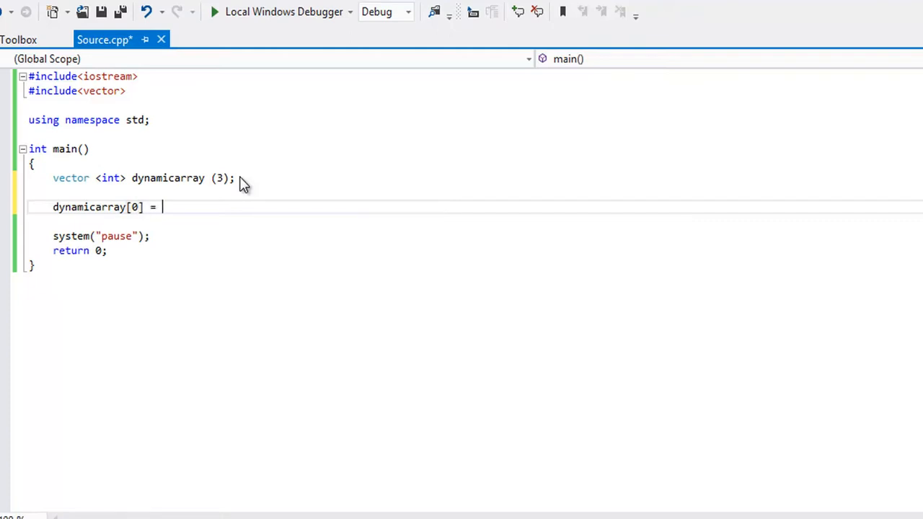
{"action": "type", "text": "1;"}
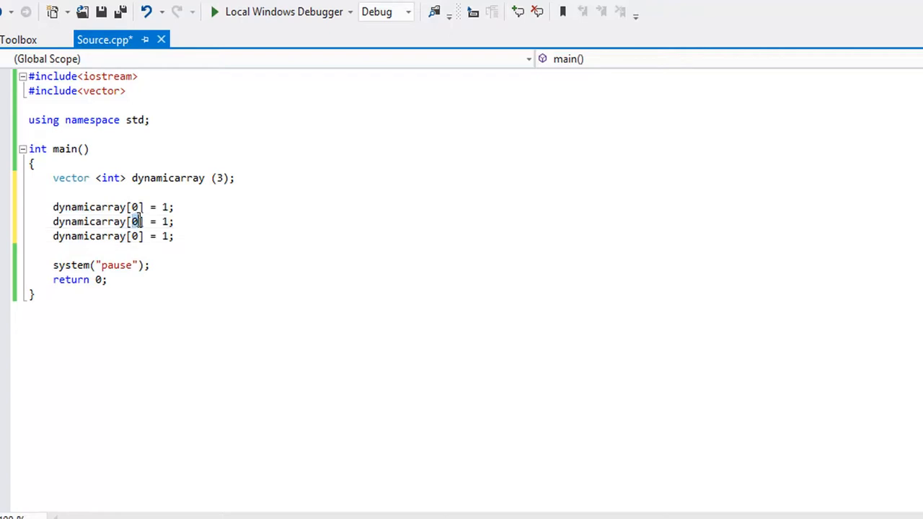
{"action": "type", "text": "1"}
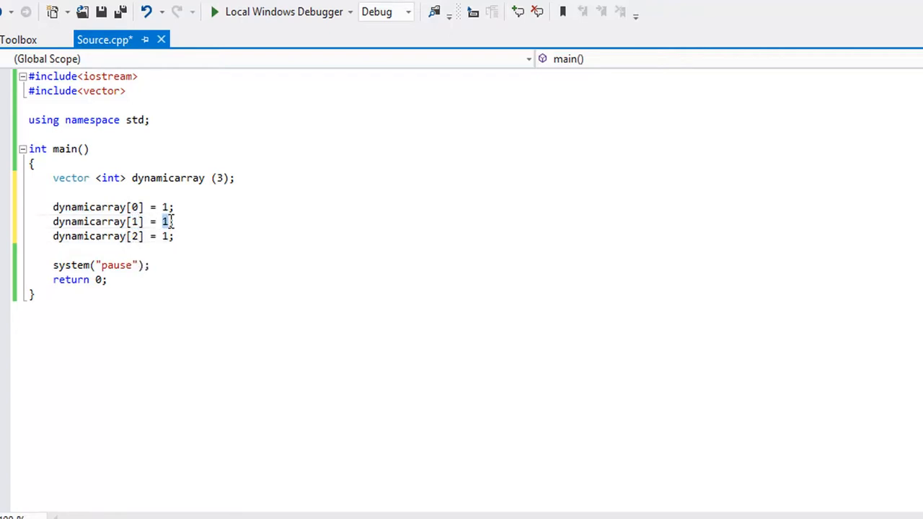
{"action": "type", "text": "2"}
{"action": "left_click", "coordinate": [485, 236]}
{"action": "type", "text": "3"}
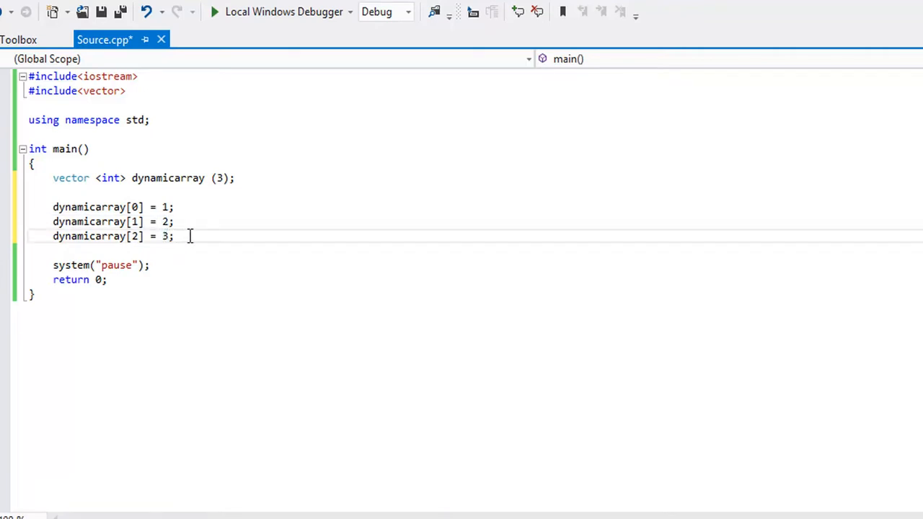
{"action": "key", "text": "Enter"}
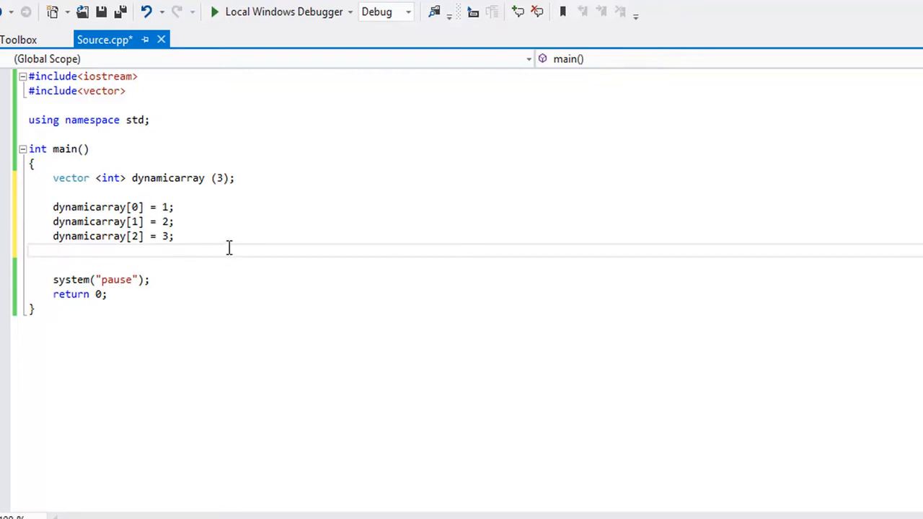
Append dynamicarray.push_back(4); below the assignments
{"action": "left_click", "coordinate": [53, 250]}
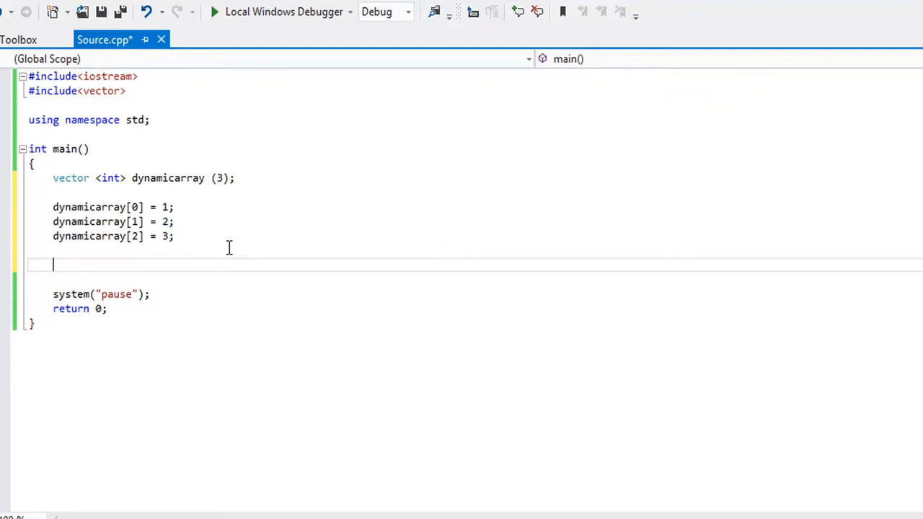
{"action": "type", "text": "d"}
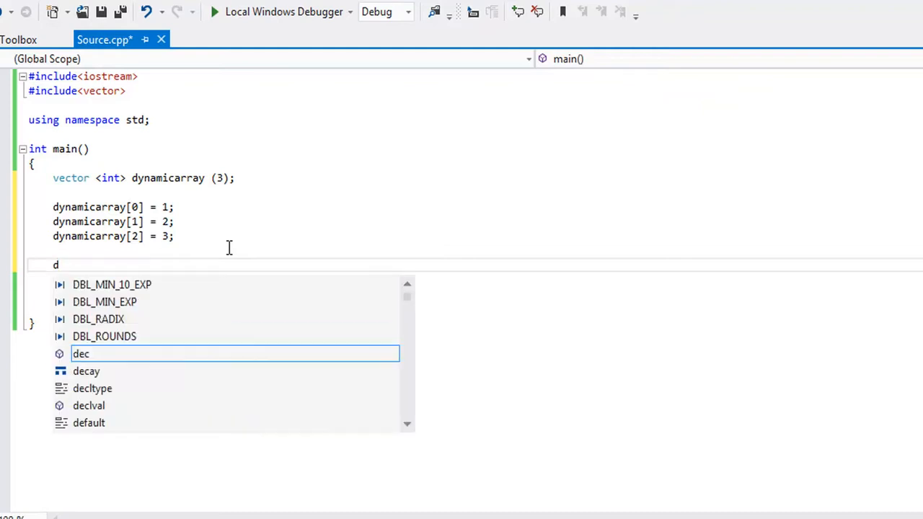
{"action": "type", "text": "ynamic"}
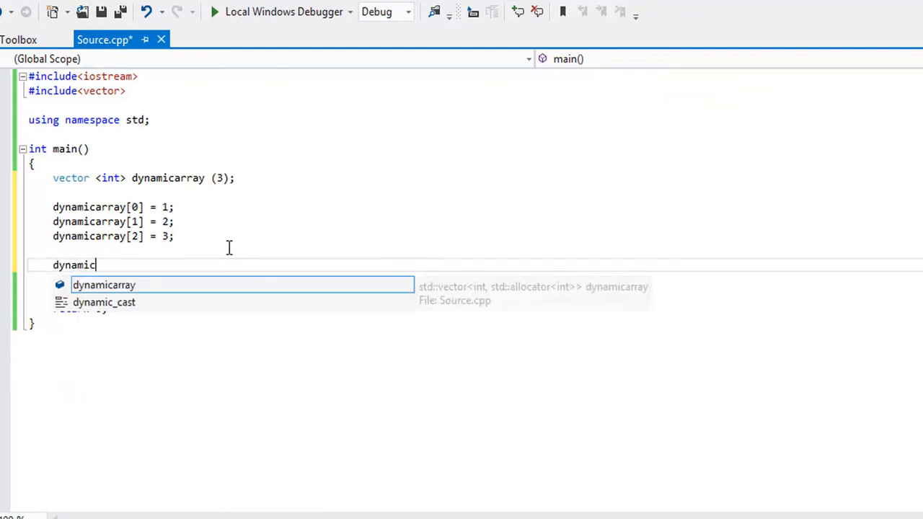
{"action": "type", "text": "array."}
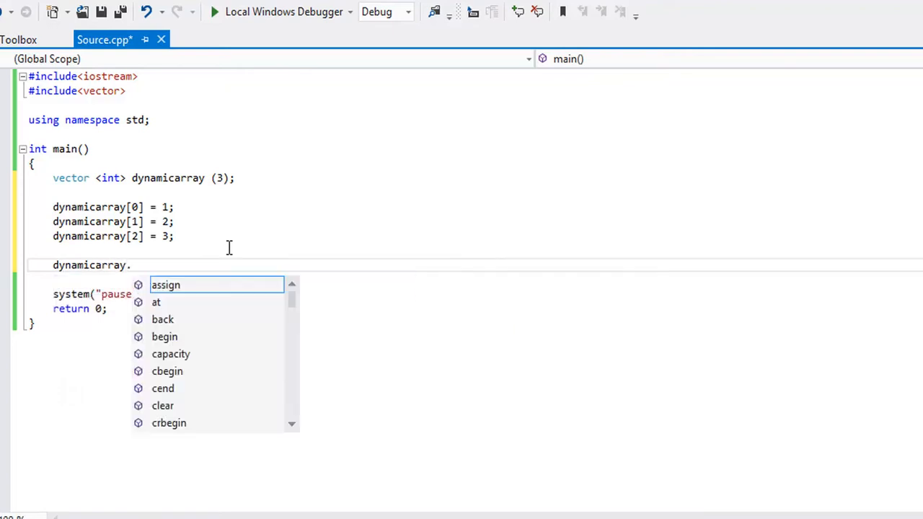
{"action": "type", "text": "push"}
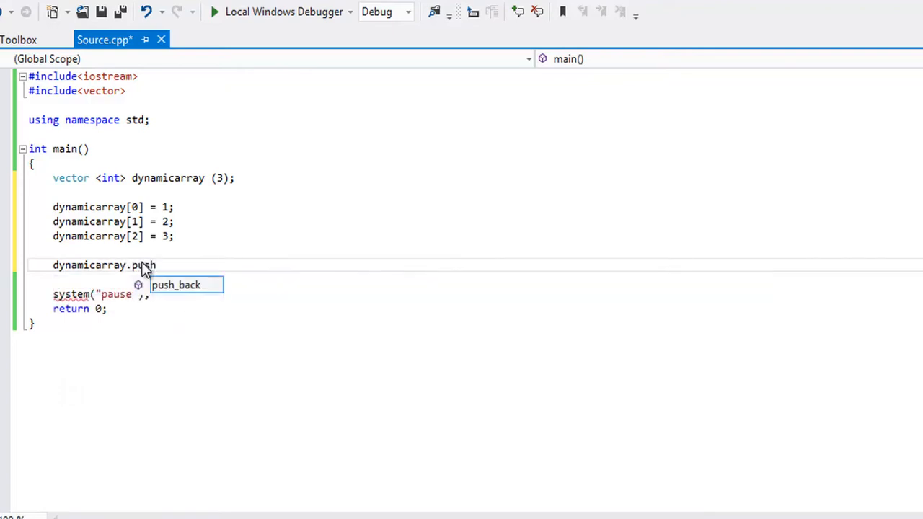
{"action": "key", "text": "Tab"}
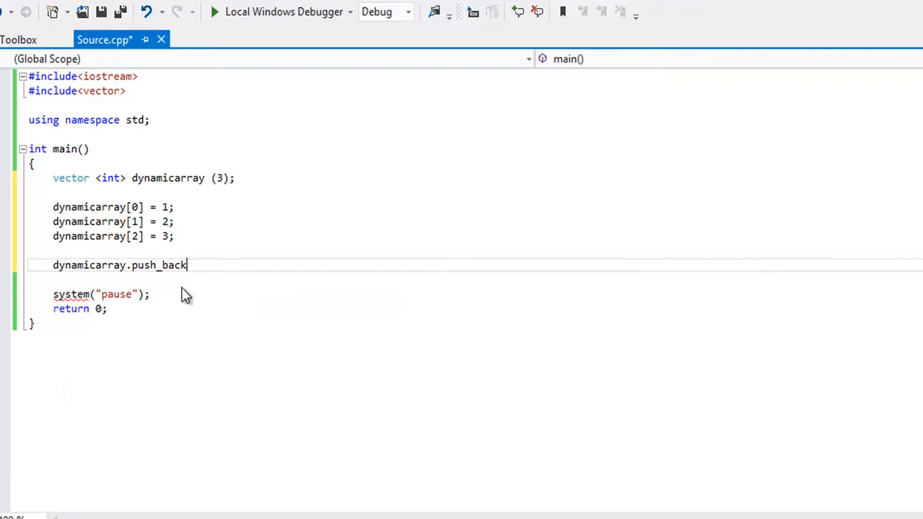
{"action": "type", "text": "("}
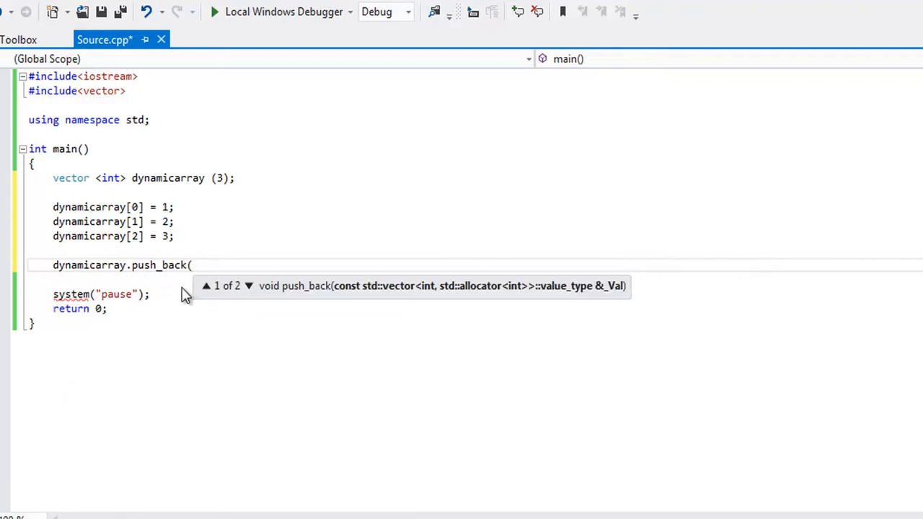
{"action": "type", "text": "4"}
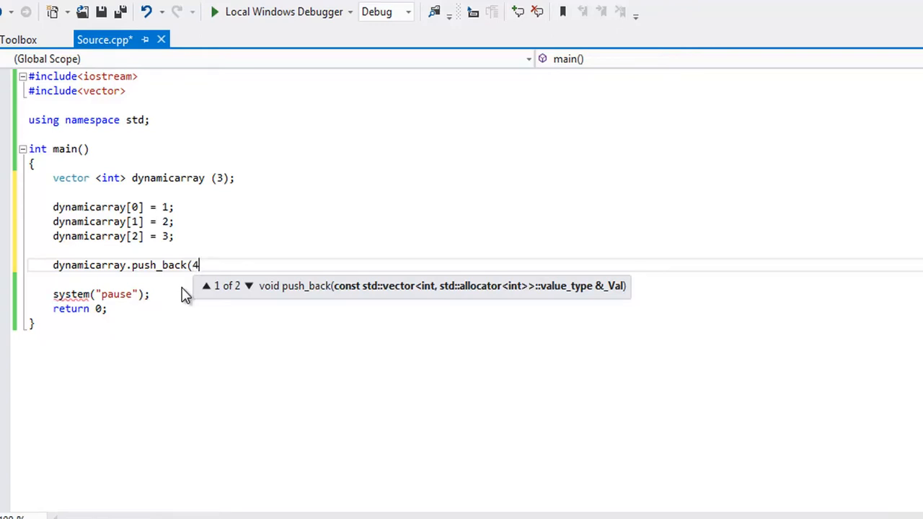
{"action": "type", "text": ");"}
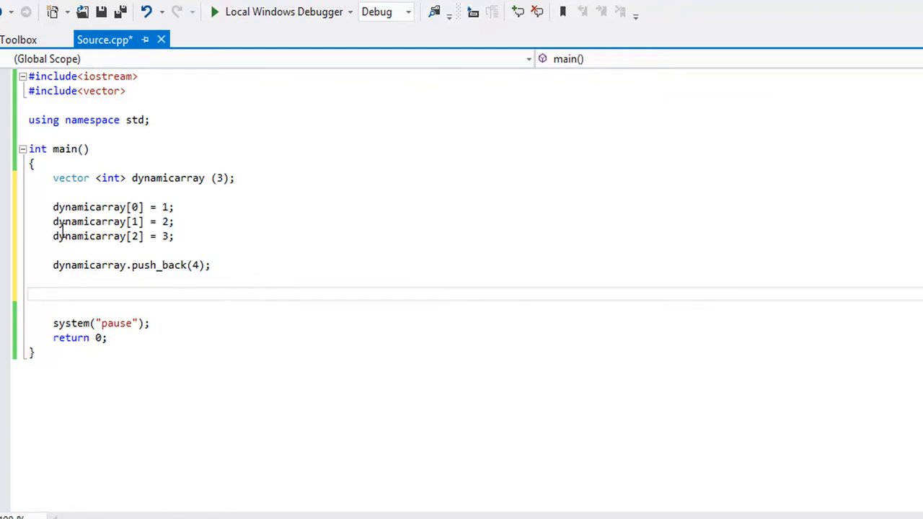
Add cout << dynamicarray.size() << endl; and run the program
{"action": "type", "text": "cout <<"}
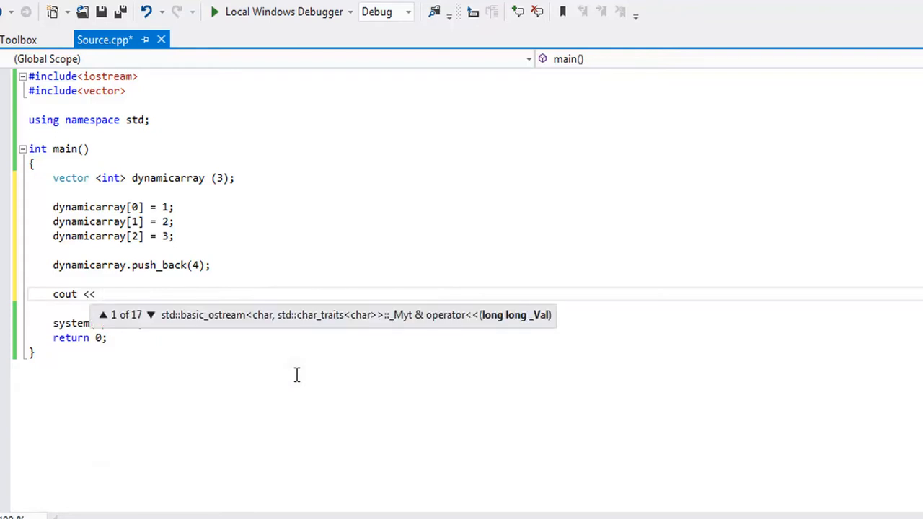
{"action": "type", "text": "d"}
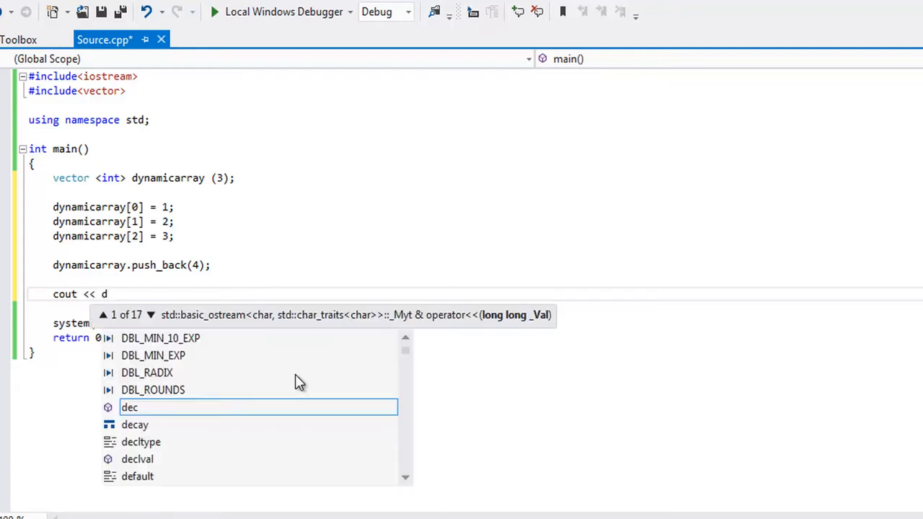
{"action": "type", "text": "ynamicarray.size"}
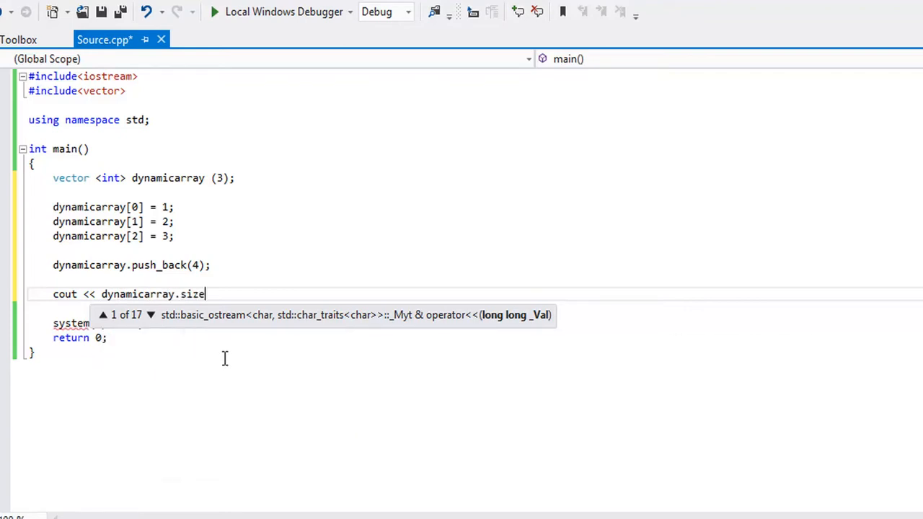
{"action": "type", "text": "();"}
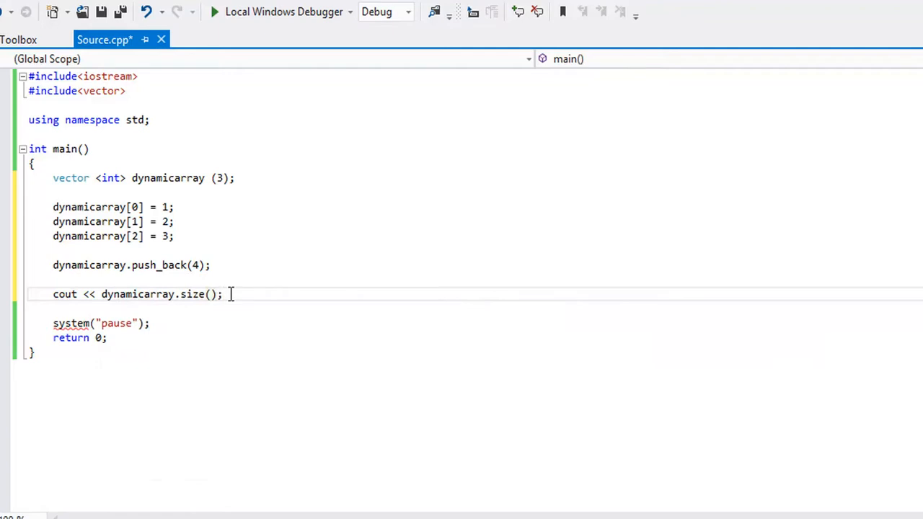
{"action": "key", "text": "Backspace"}
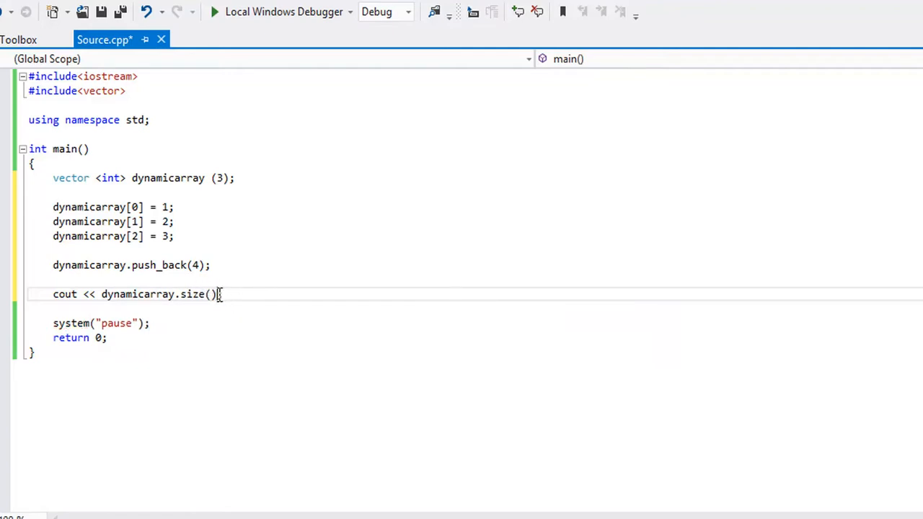
{"action": "type", "text": "<< en"}
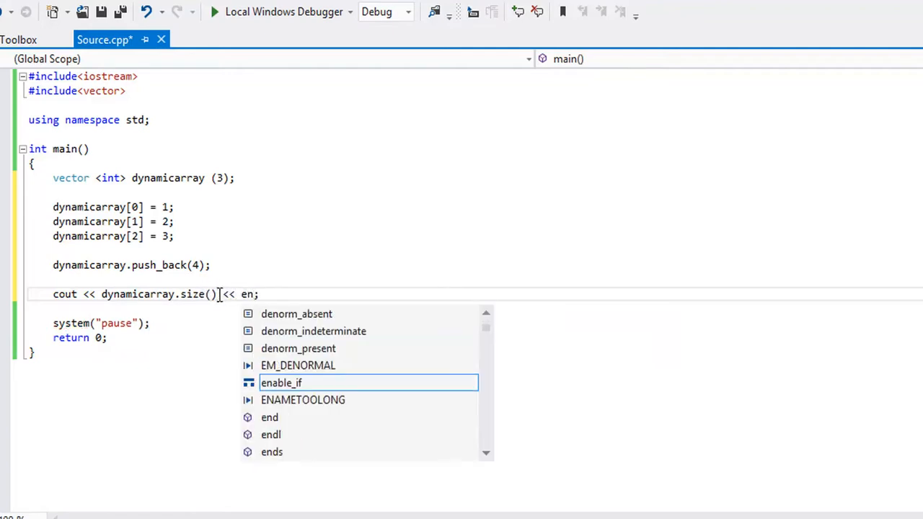
{"action": "type", "text": "dl"}
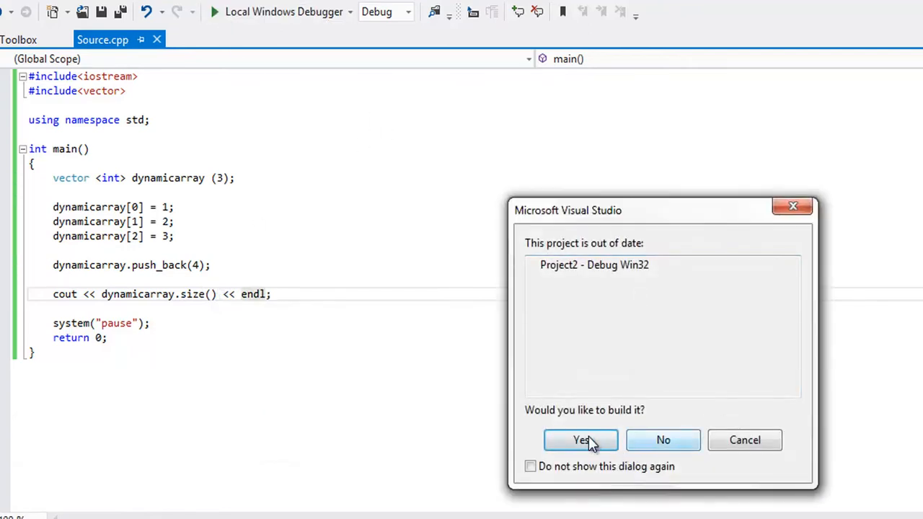
Confirm building the out-of-date project so it compiles and runs
{"action": "left_click", "coordinate": [579, 441]}
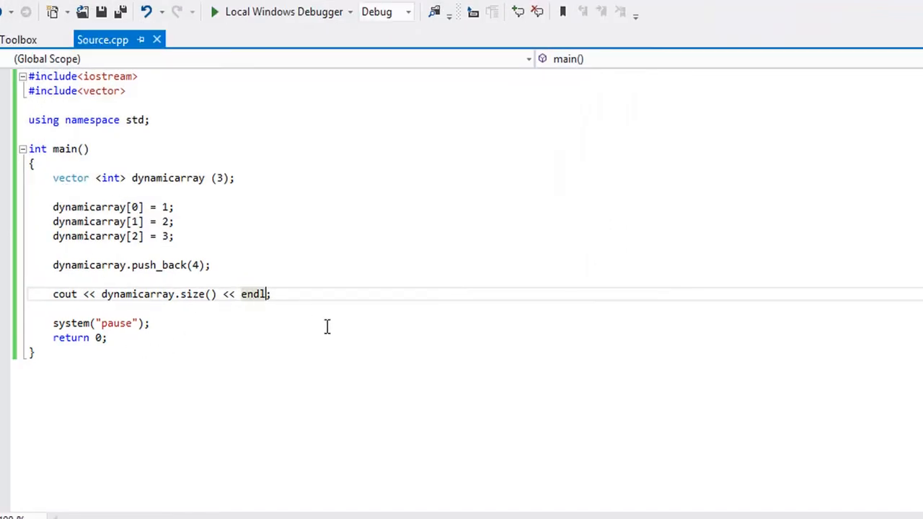
{"action": "mouse_move", "coordinate": [144, 266]}
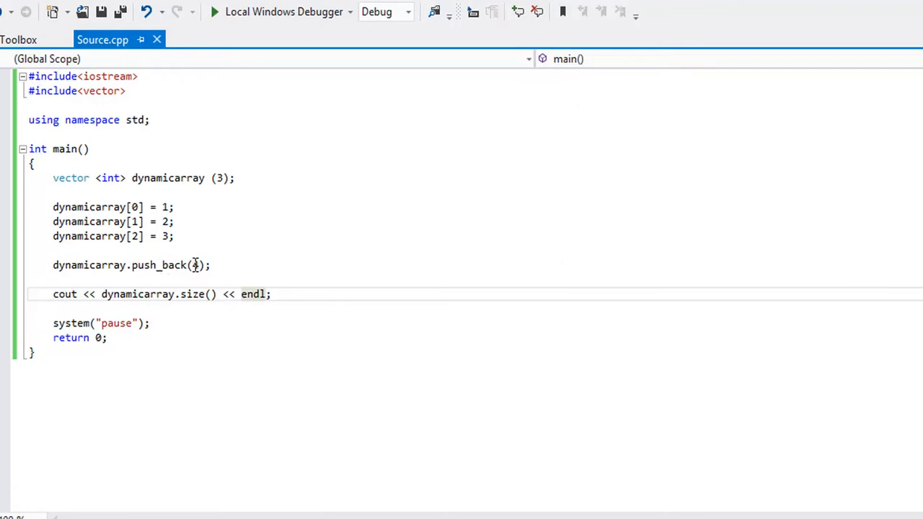
{"action": "type", "text": "4"}
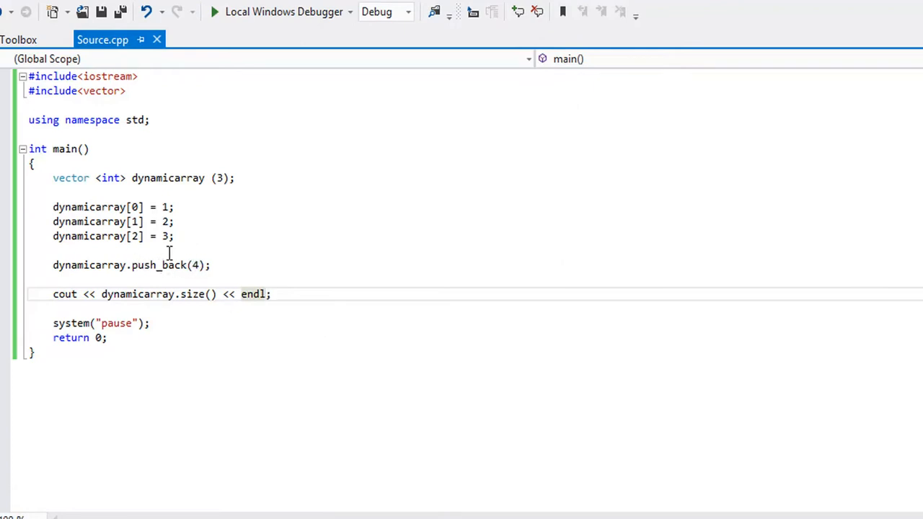